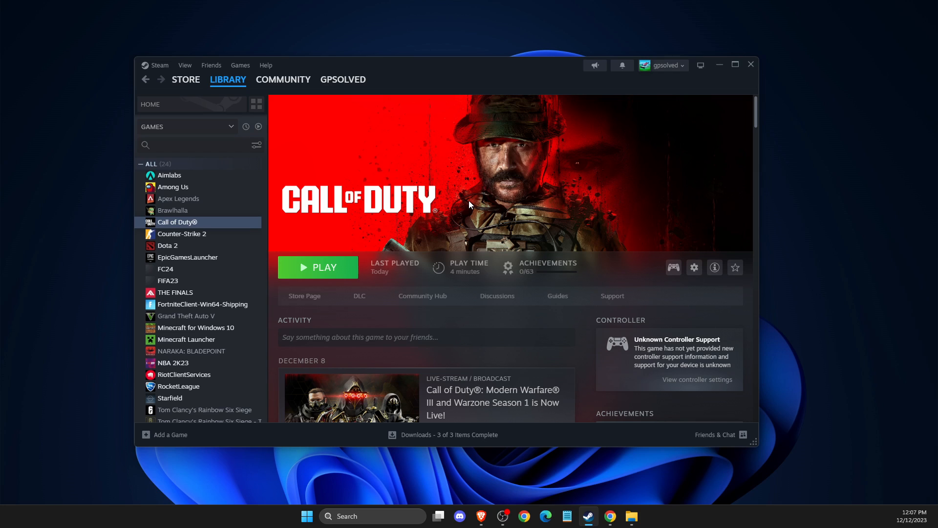
pyautogui.moveTo(527, 203)
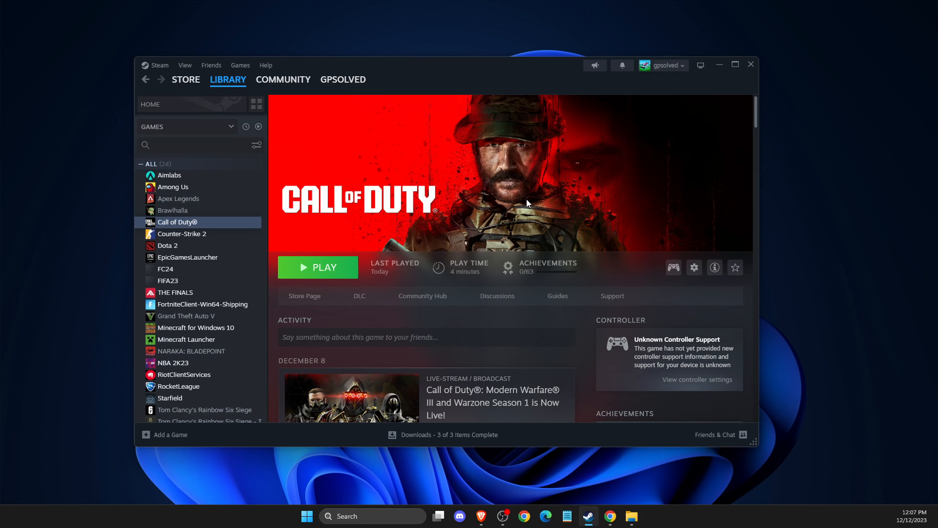
pyautogui.moveTo(577, 206)
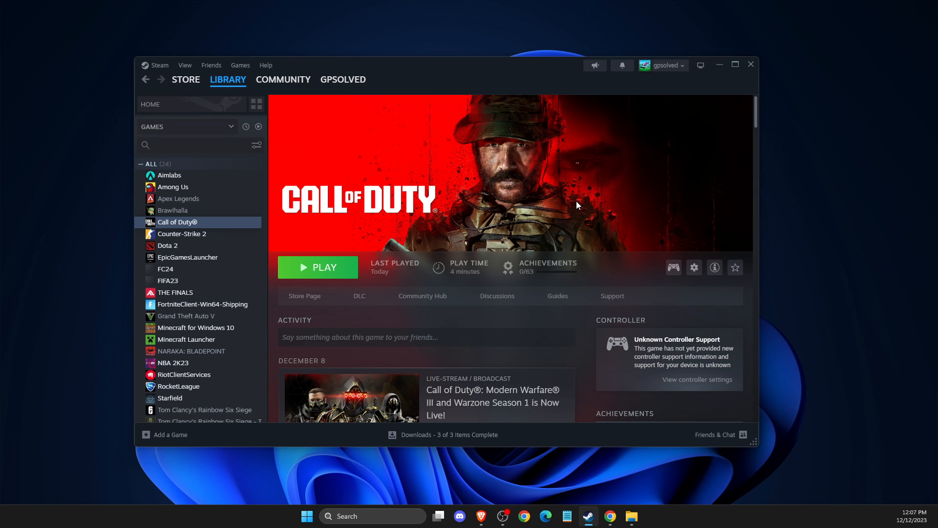
pyautogui.moveTo(324, 277)
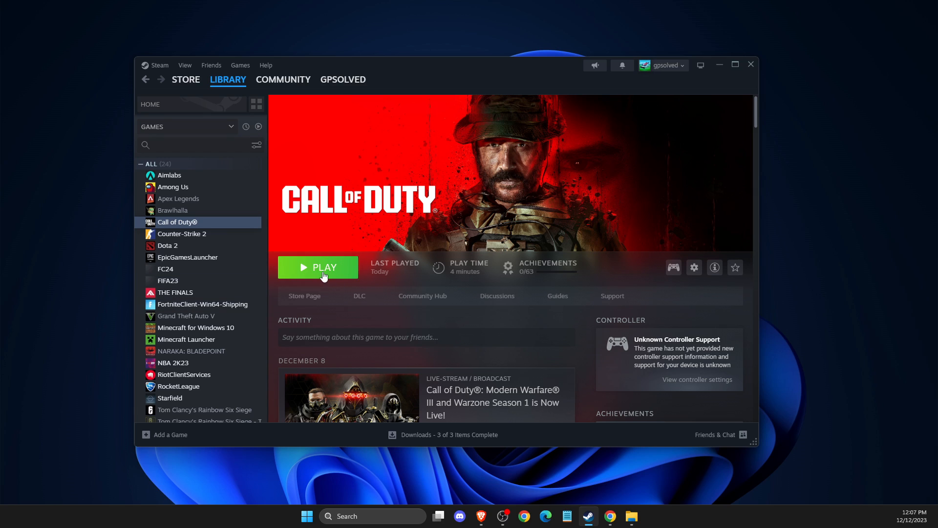
pyautogui.moveTo(359, 281)
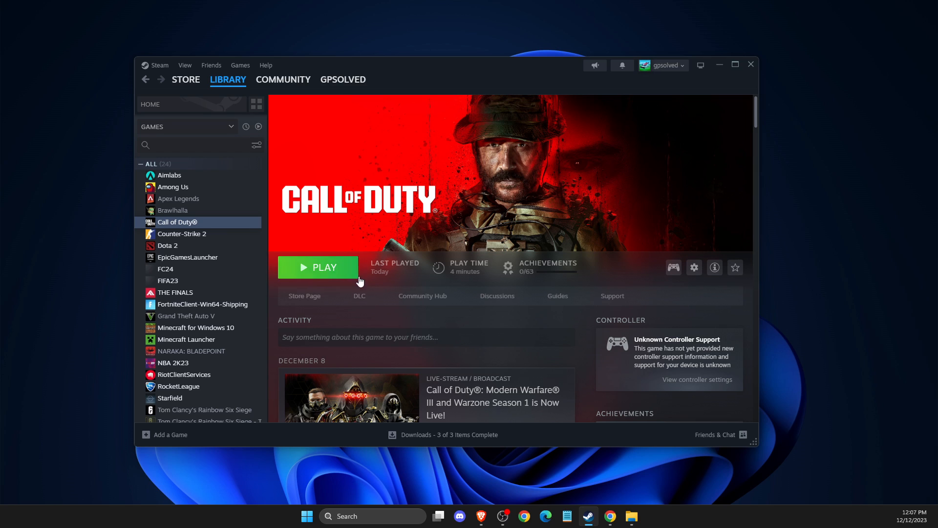
pyautogui.moveTo(379, 268)
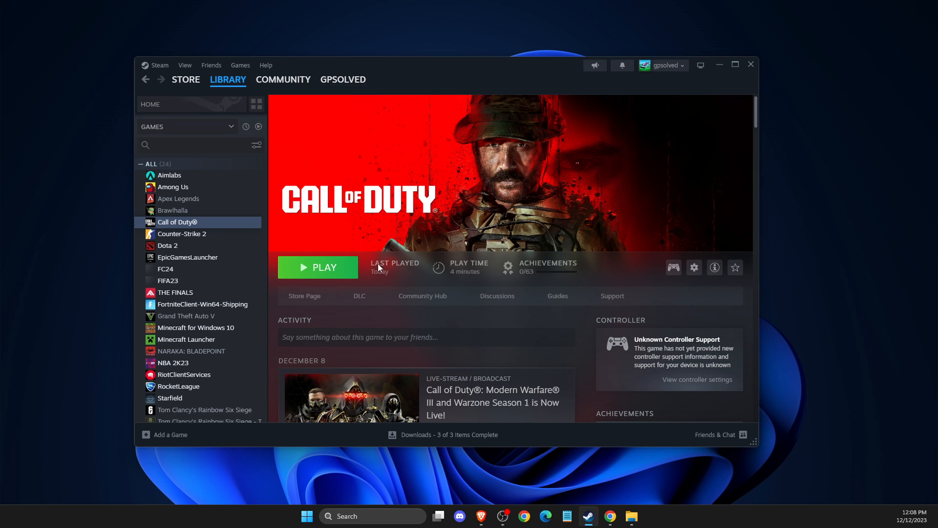
pyautogui.moveTo(375, 267)
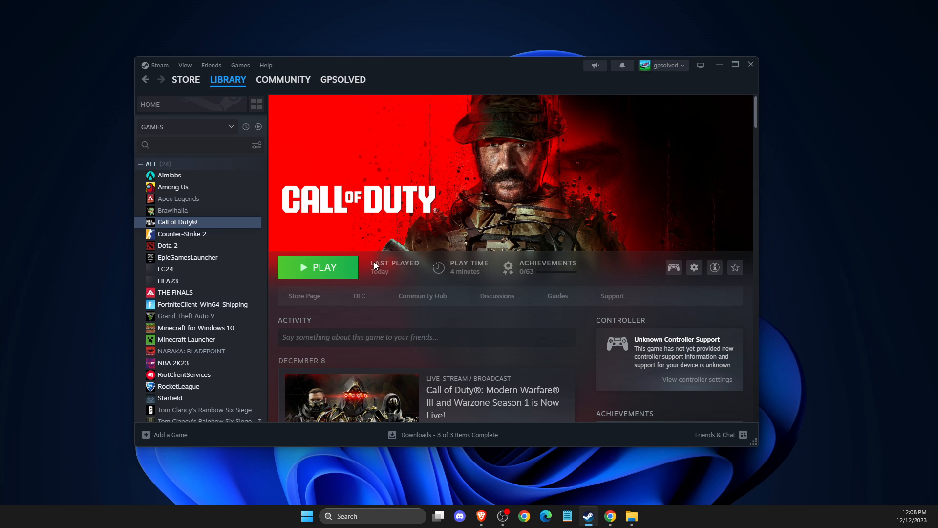
# Show Call of Duty's Installed Files properties with its 72.19 GB install size from the Library
pyautogui.click(227, 79)
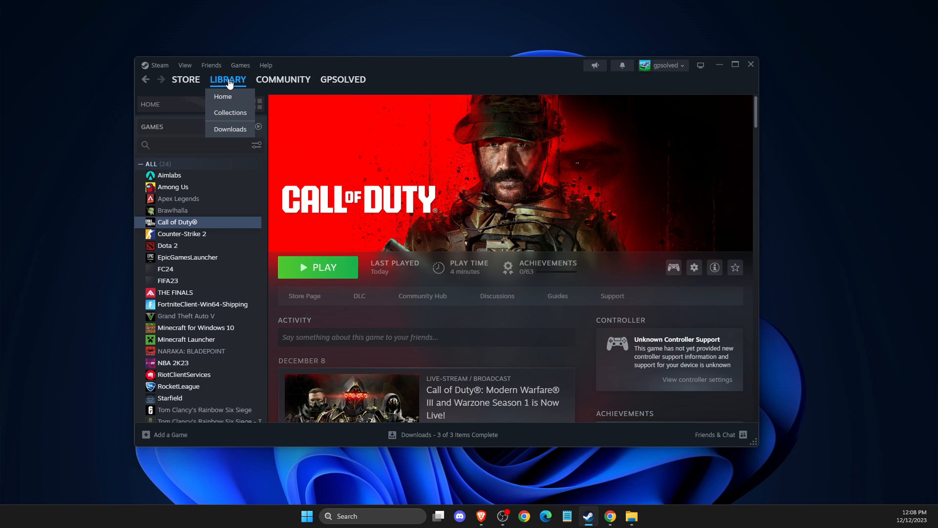
pyautogui.rightClick(177, 222)
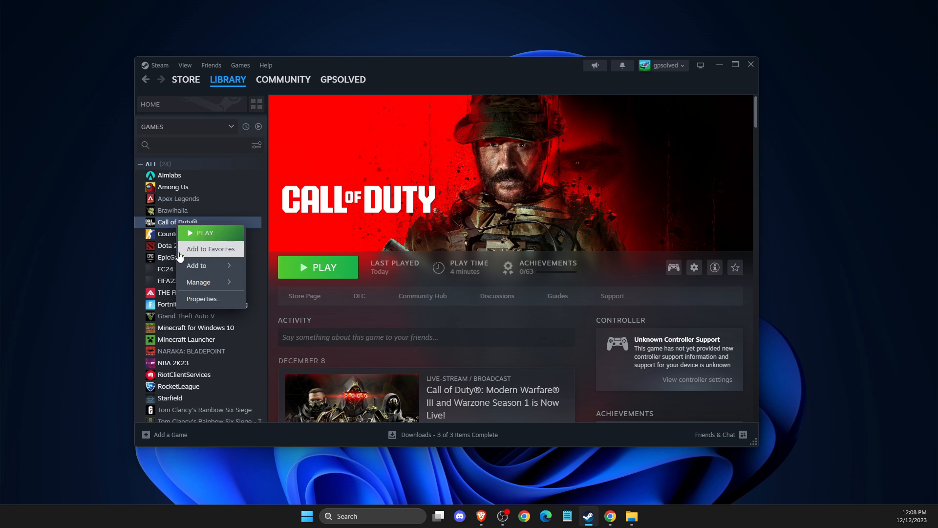
pyautogui.click(203, 299)
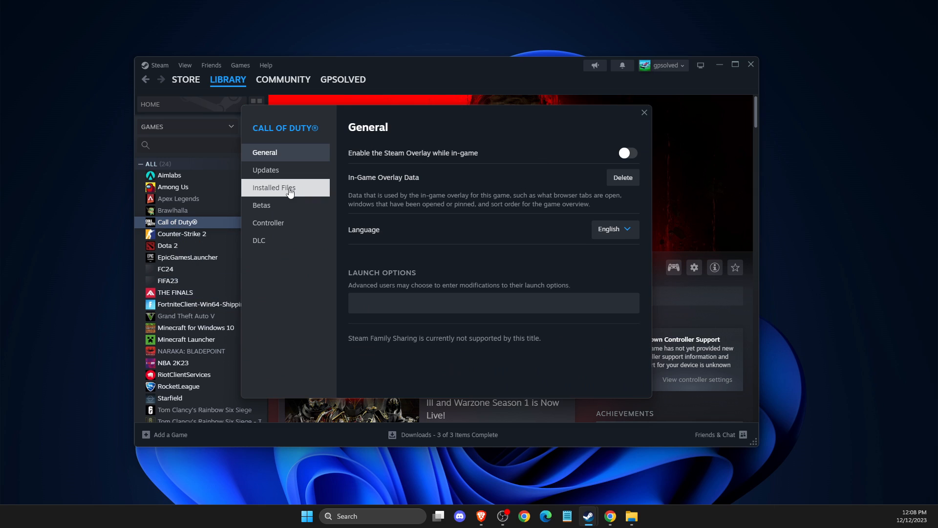
pyautogui.click(274, 187)
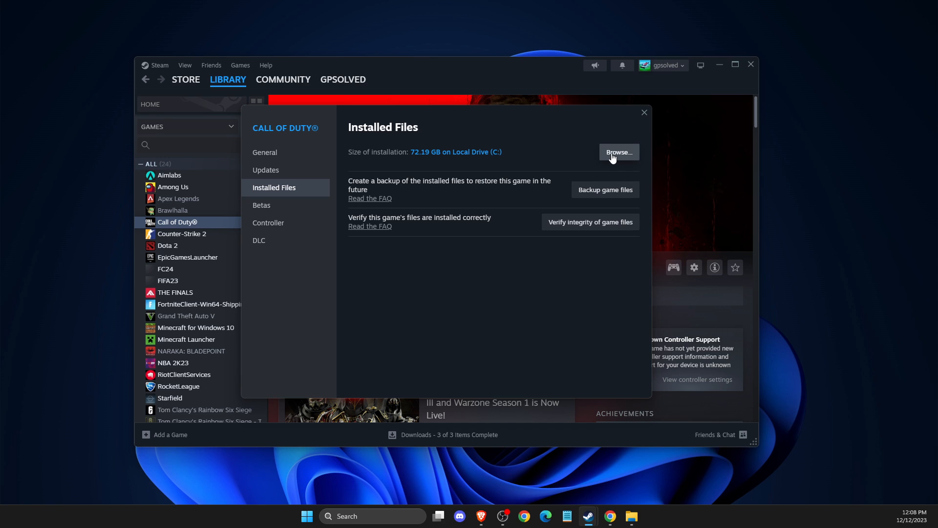
# Browse to the Call of Duty HQ folder and review cod.exe's Compatibility settings
pyautogui.click(619, 153)
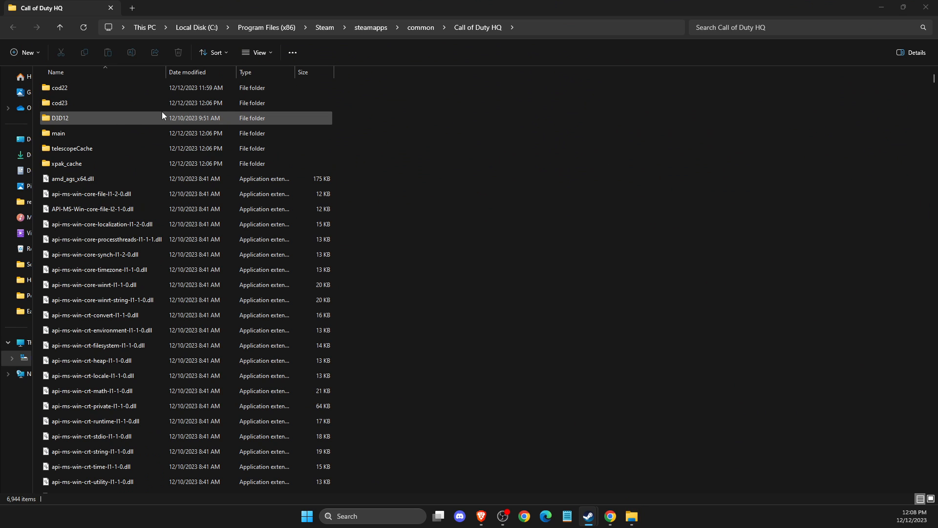
pyautogui.scroll(-3)
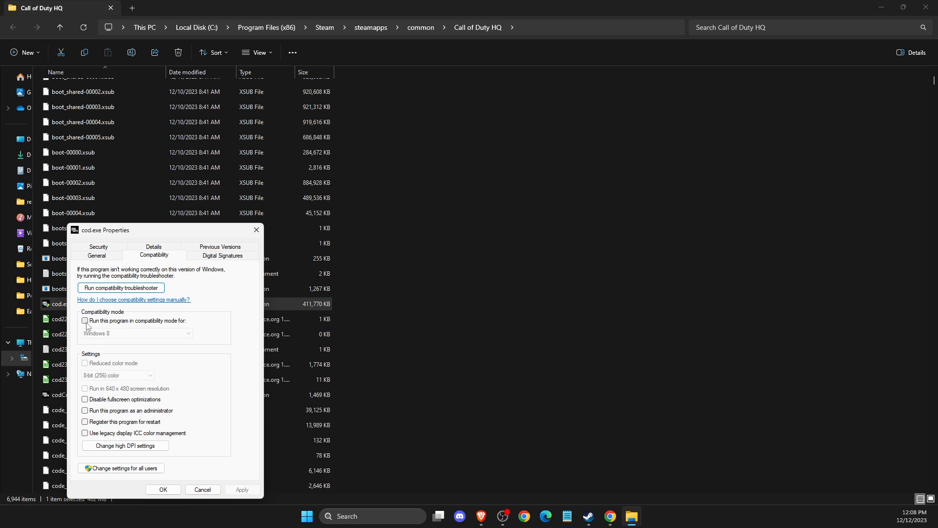
pyautogui.moveTo(187, 450)
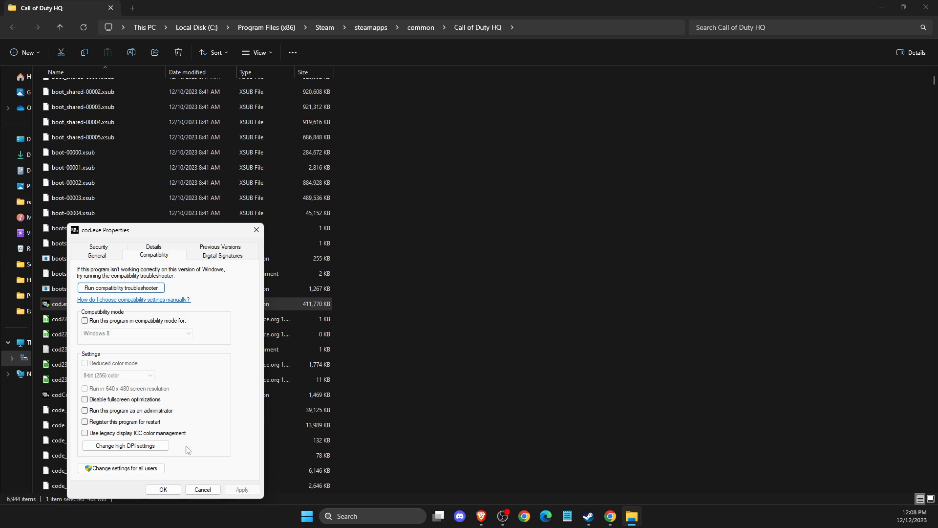
pyautogui.click(202, 490)
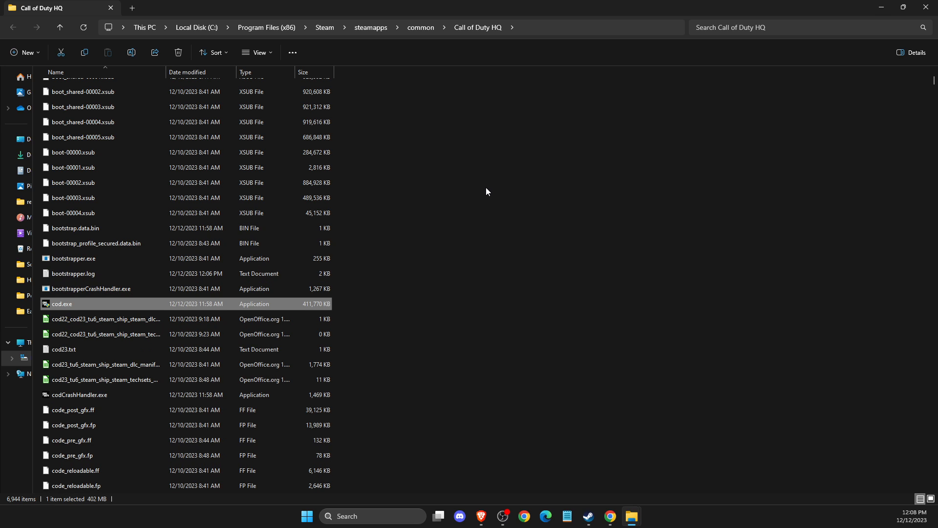
# Bring up the context options for the Call of Duty folder in Documents
pyautogui.click(587, 516)
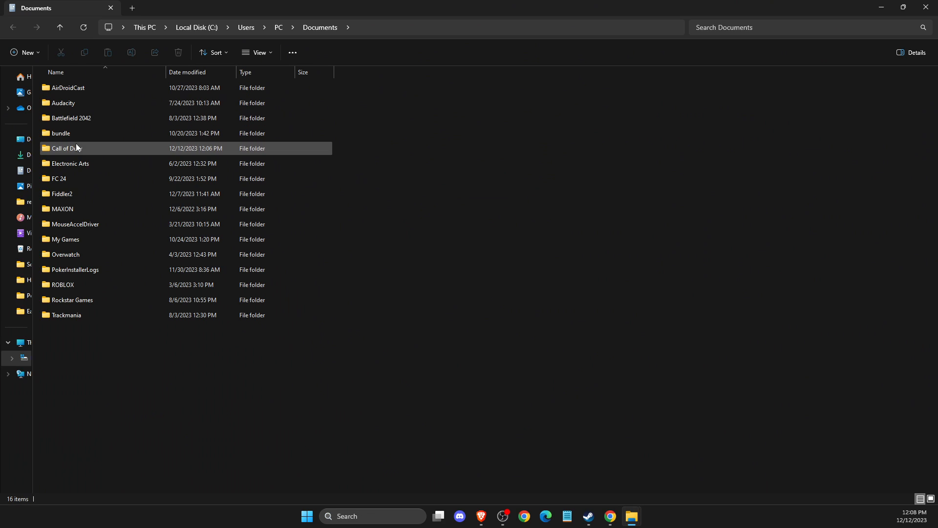
pyautogui.rightClick(66, 147)
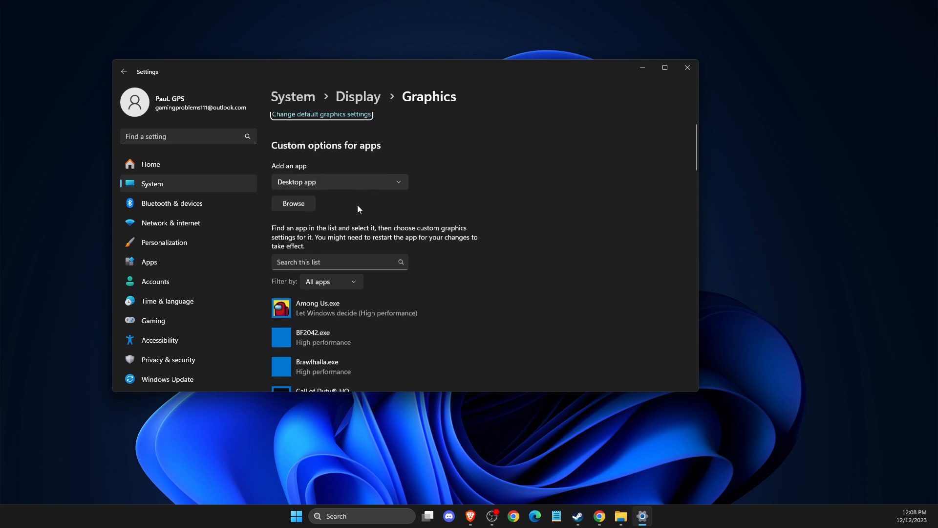
# Look through the per-app custom graphics preferences list on the Graphics page
pyautogui.scroll(-3)
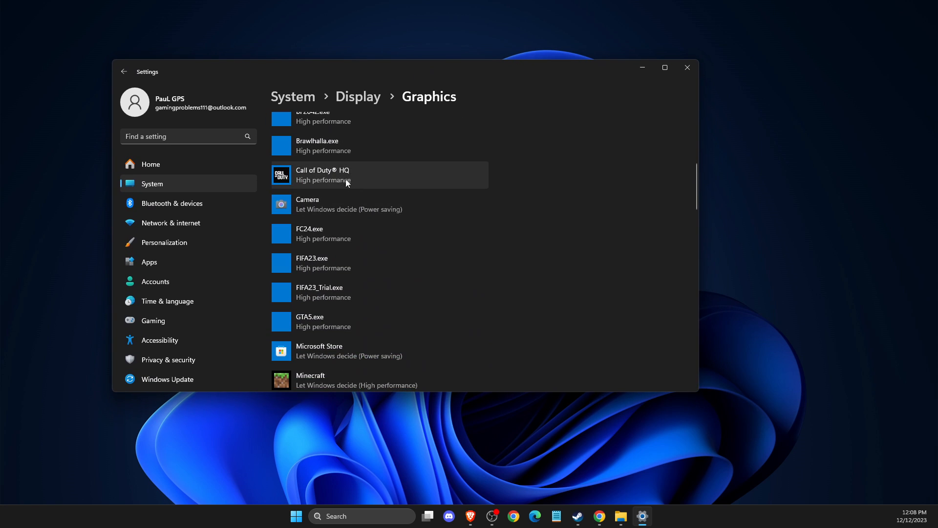
pyautogui.scroll(3)
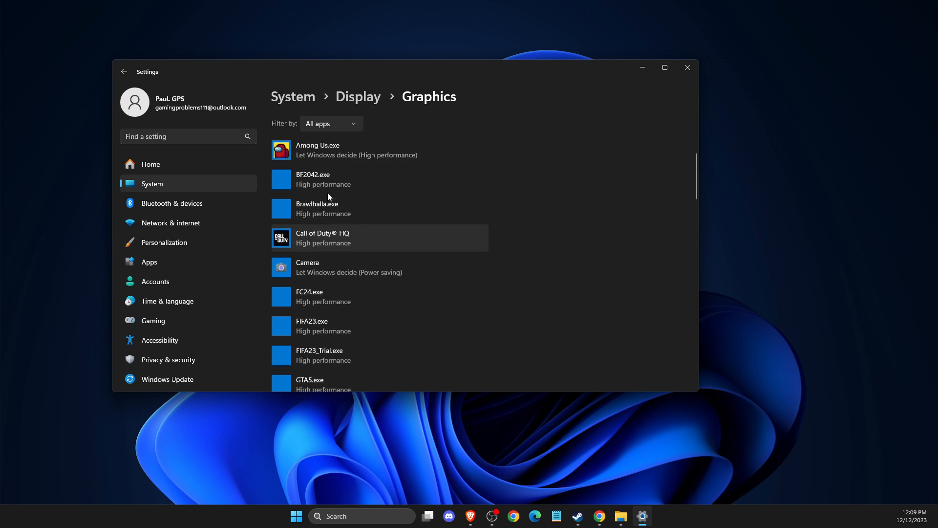
pyautogui.scroll(-3)
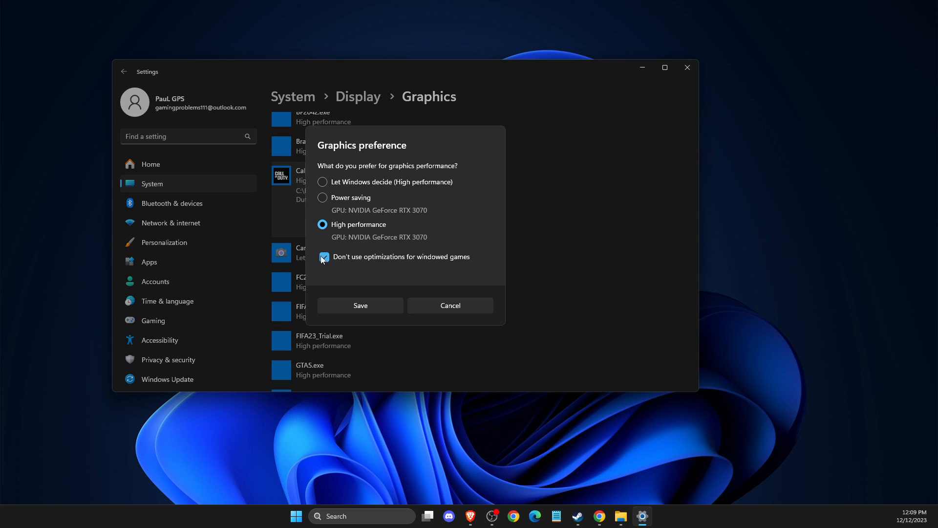
pyautogui.moveTo(328, 261)
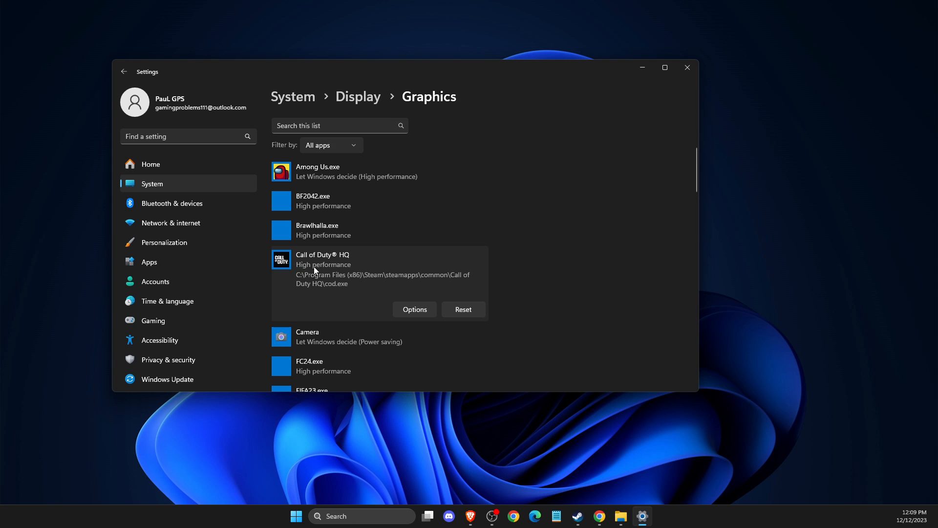
pyautogui.scroll(3)
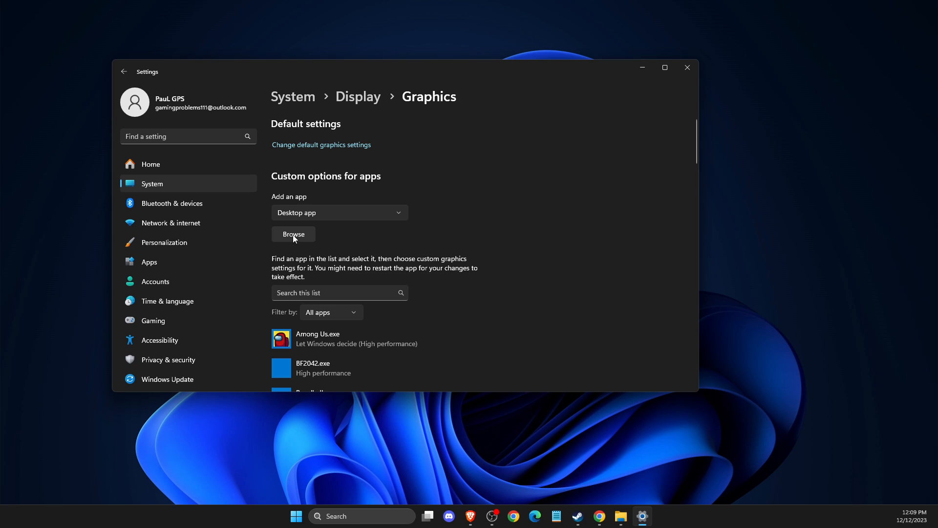
pyautogui.moveTo(333, 246)
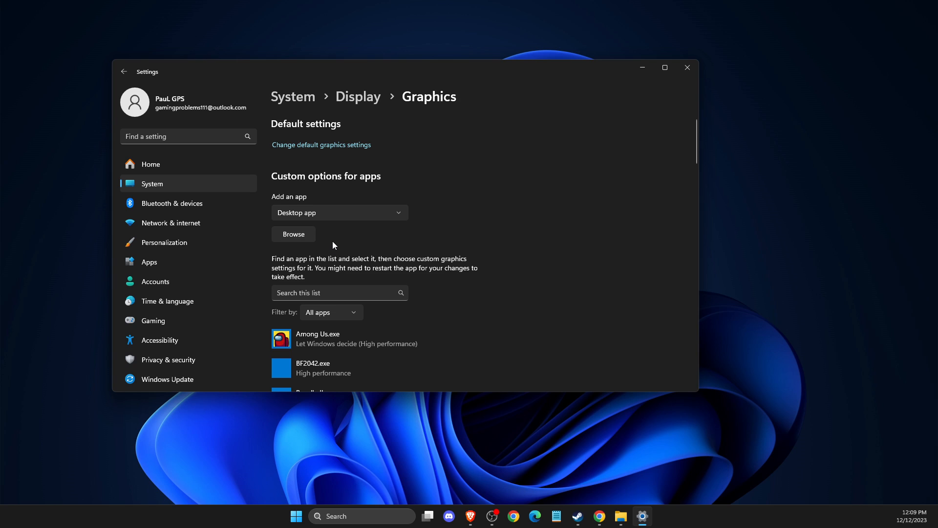
pyautogui.moveTo(577, 516)
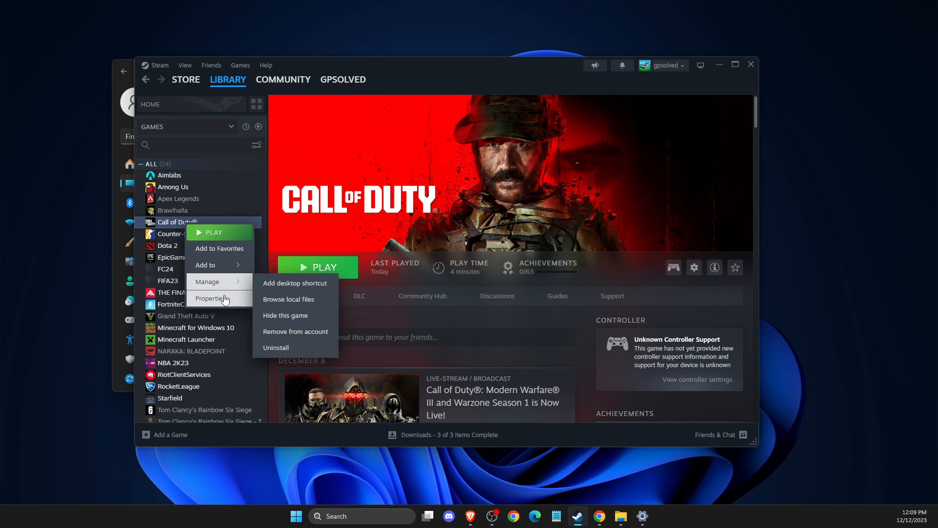
# Recheck Call of Duty's install location in Steam, then return to Windows graphics settings
pyautogui.click(288, 299)
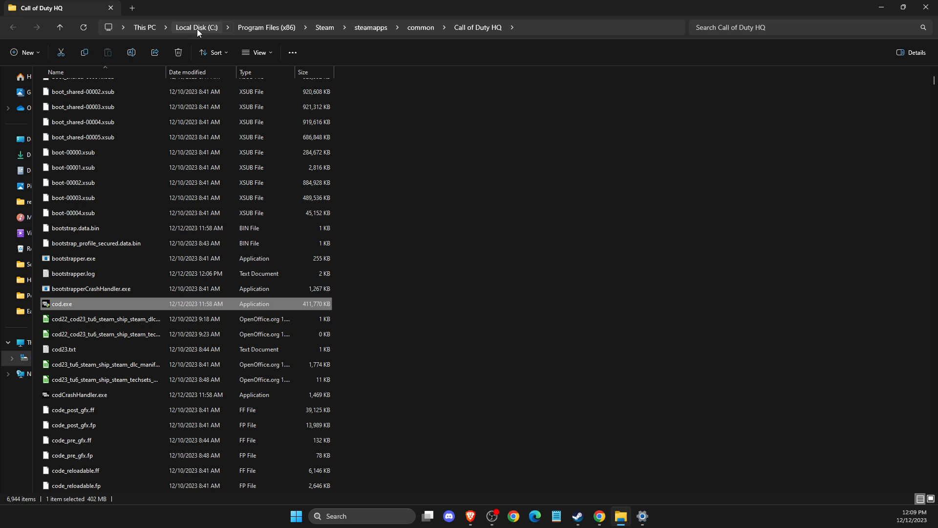
pyautogui.moveTo(325, 27)
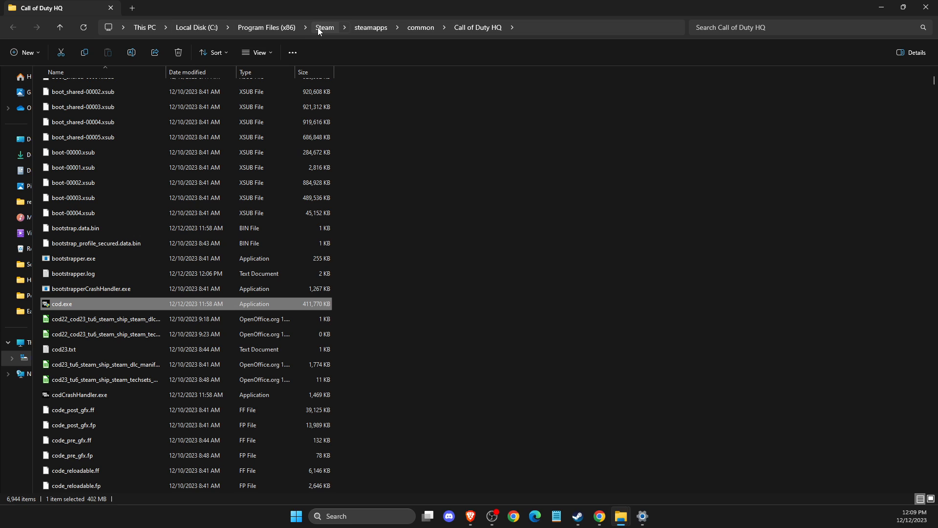
pyautogui.moveTo(478, 32)
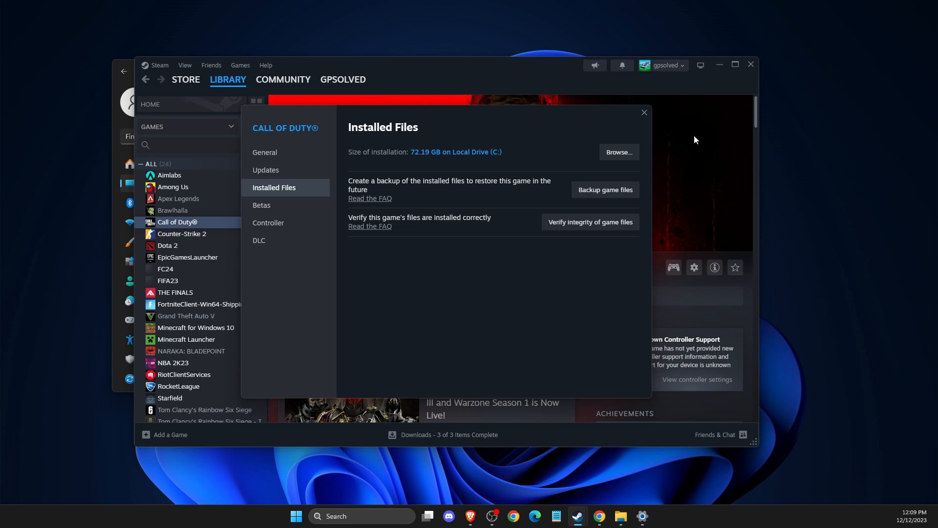
pyautogui.moveTo(603, 397)
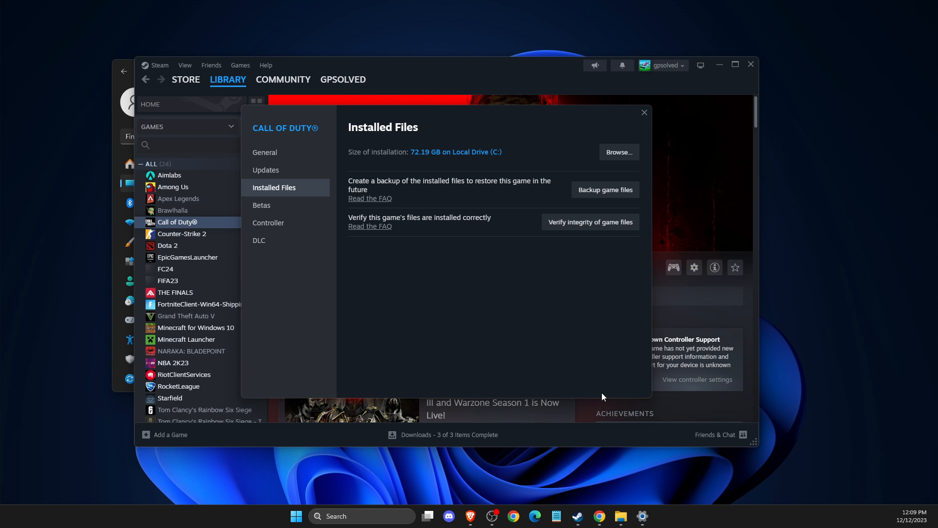
pyautogui.click(641, 516)
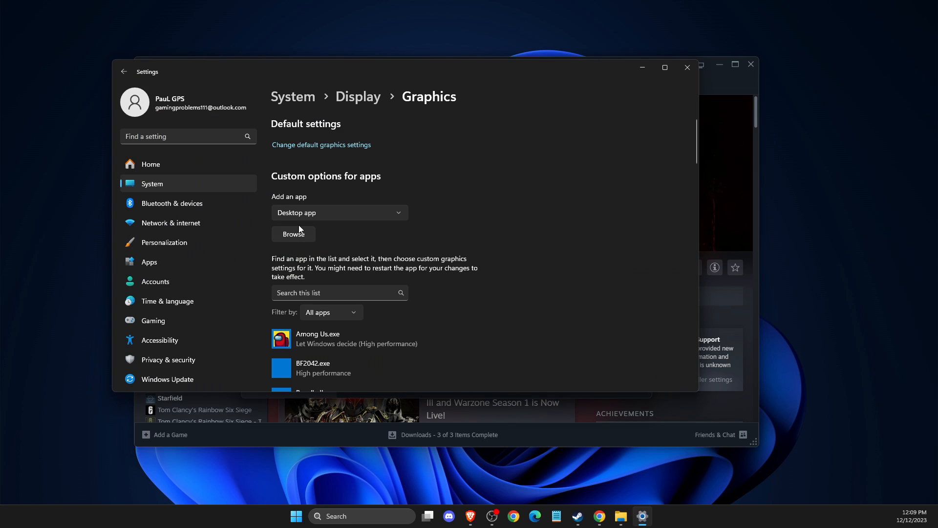
# Browse to Program Files (x86)\Steam\steamapps\common\Call of Duty HQ to add cod.exe
pyautogui.click(293, 234)
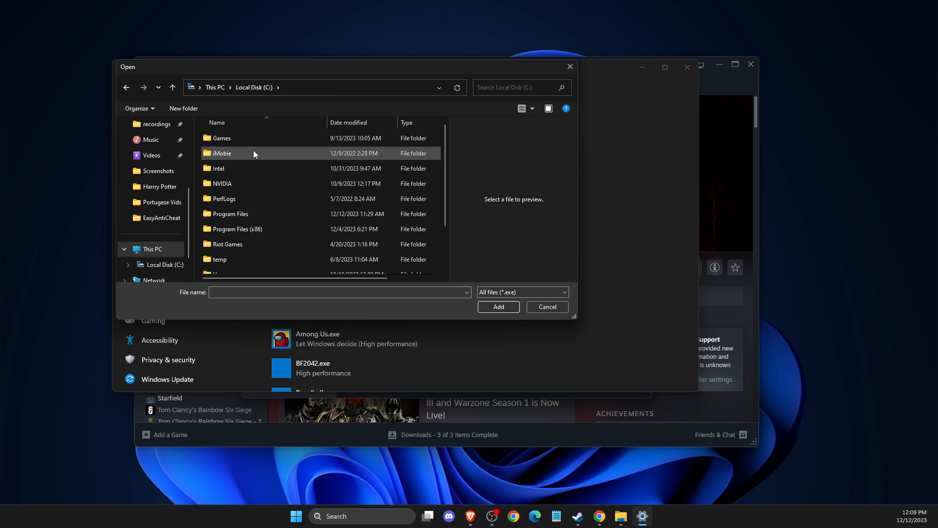
pyautogui.doubleClick(231, 214)
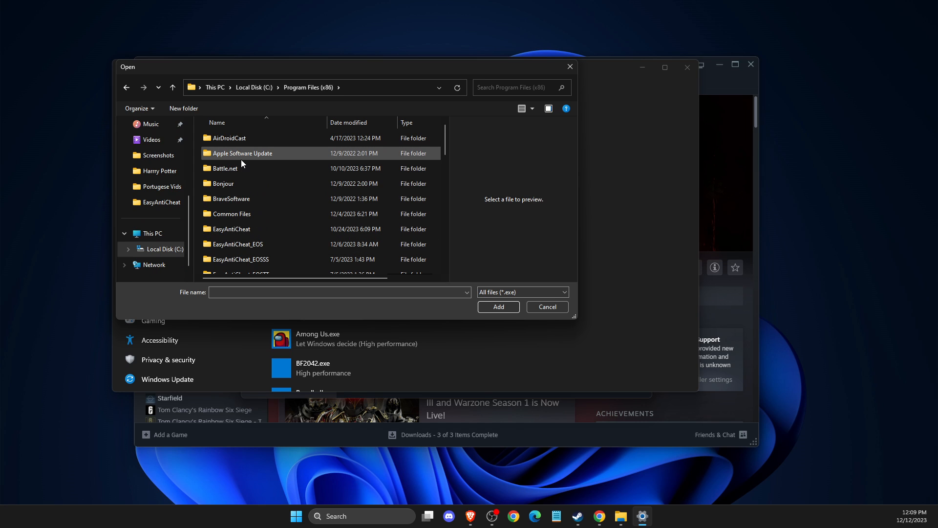
pyautogui.doubleClick(239, 153)
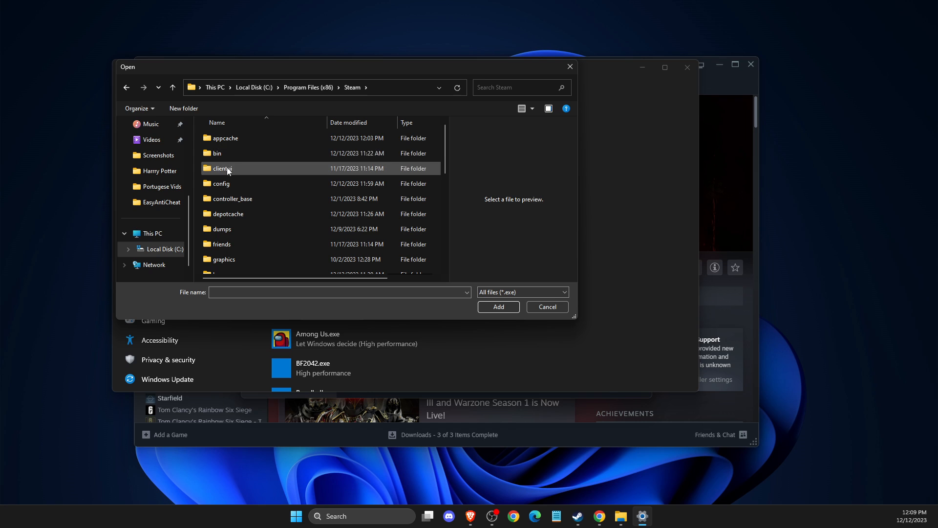
pyautogui.scroll(-3)
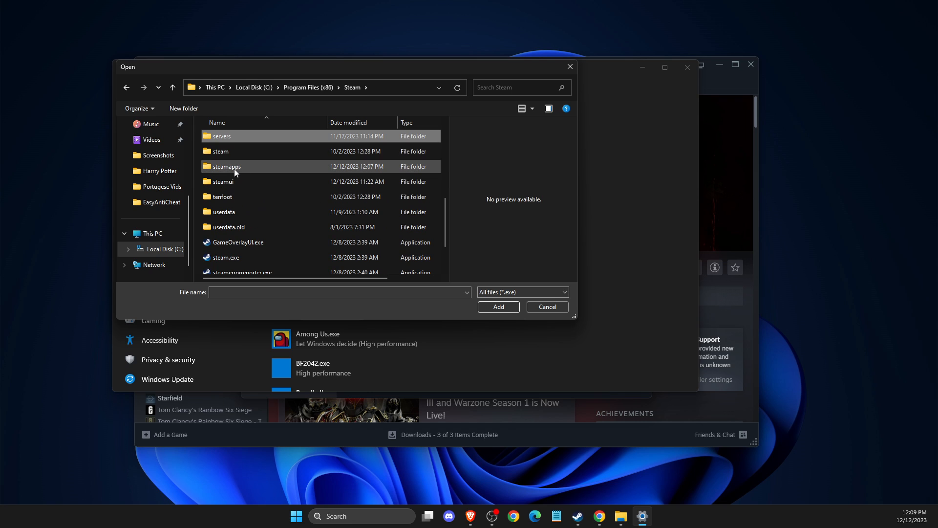
pyautogui.doubleClick(226, 166)
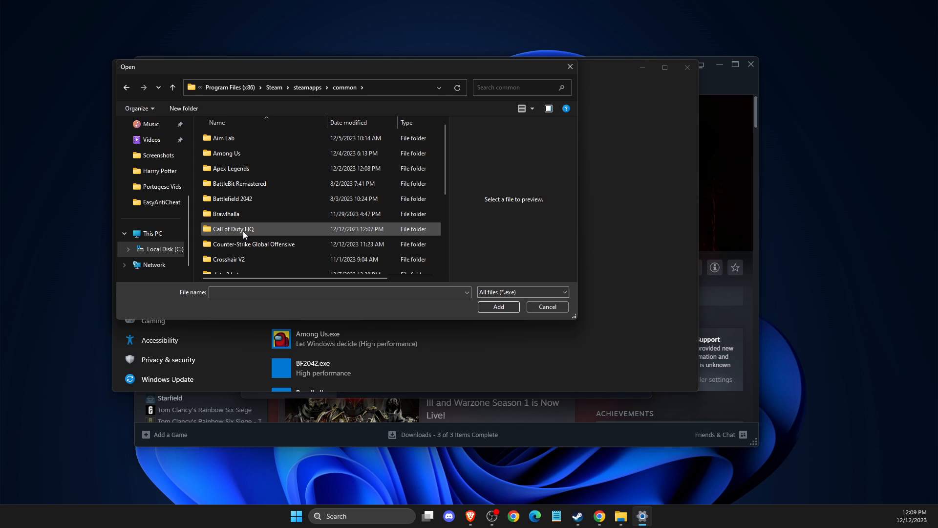
pyautogui.doubleClick(233, 229)
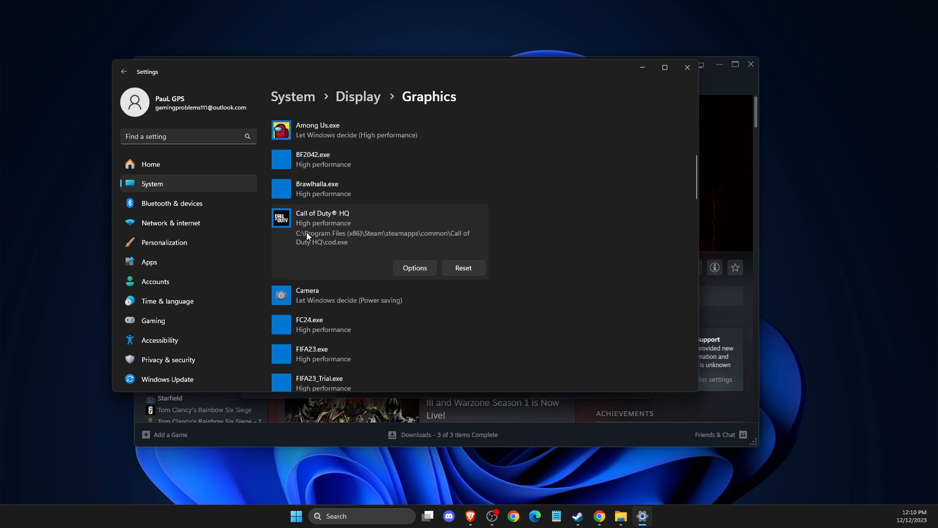
# Choose High performance in Call of Duty HQ's graphics options
pyautogui.click(415, 268)
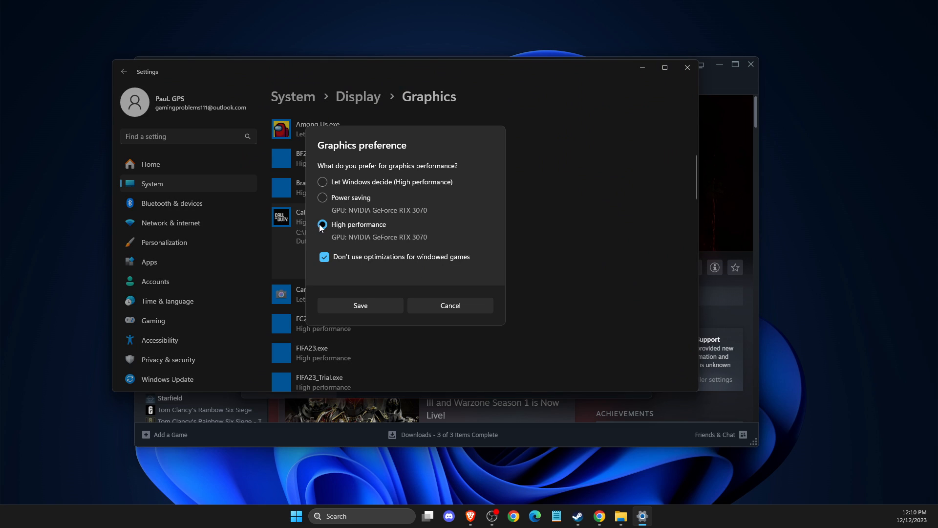
pyautogui.click(322, 224)
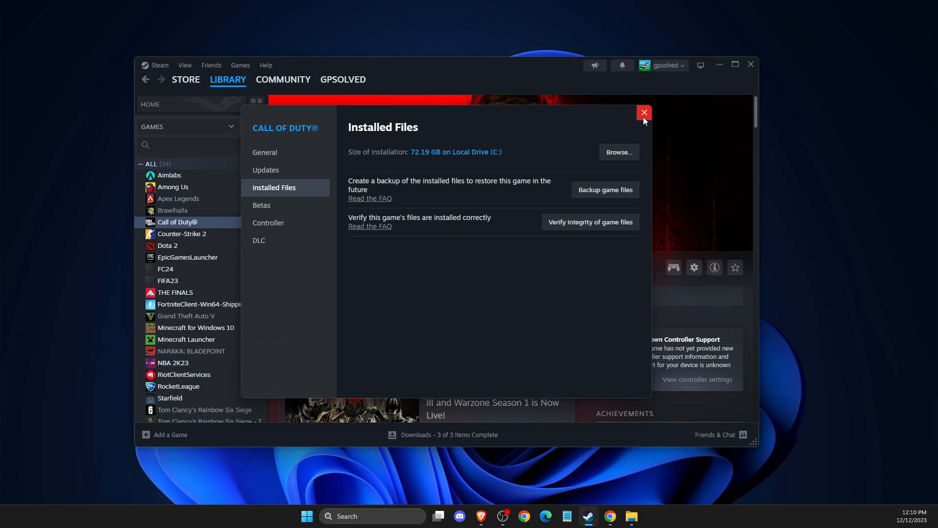
# Close the properties window and launch Call of Duty with PLAY
pyautogui.click(644, 112)
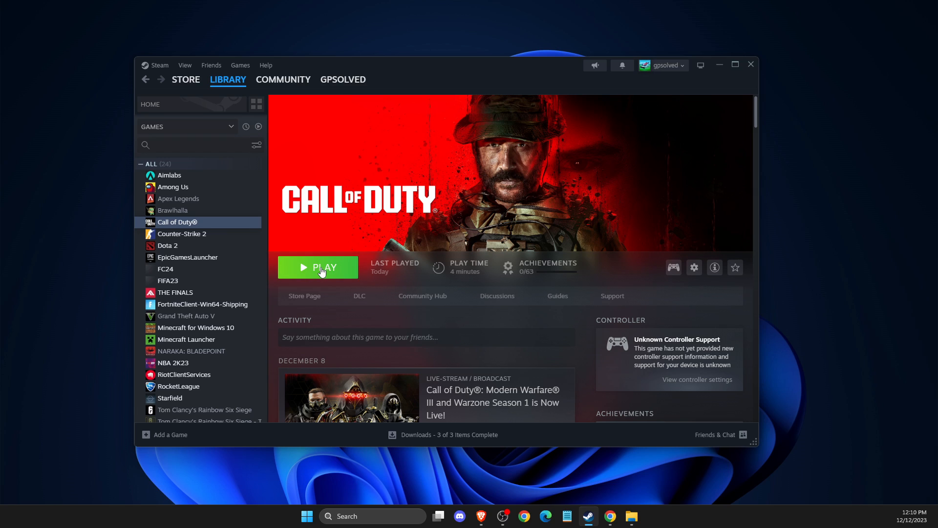
pyautogui.click(317, 267)
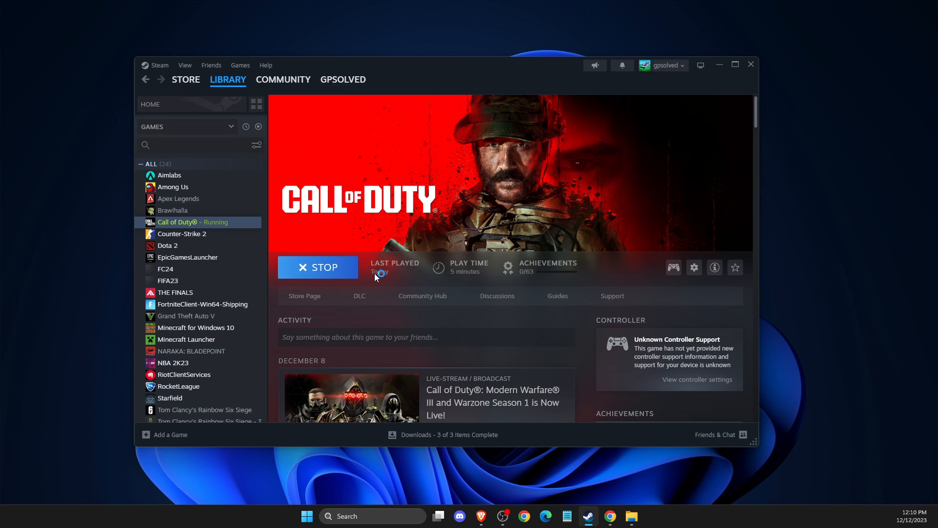
pyautogui.moveTo(539, 279)
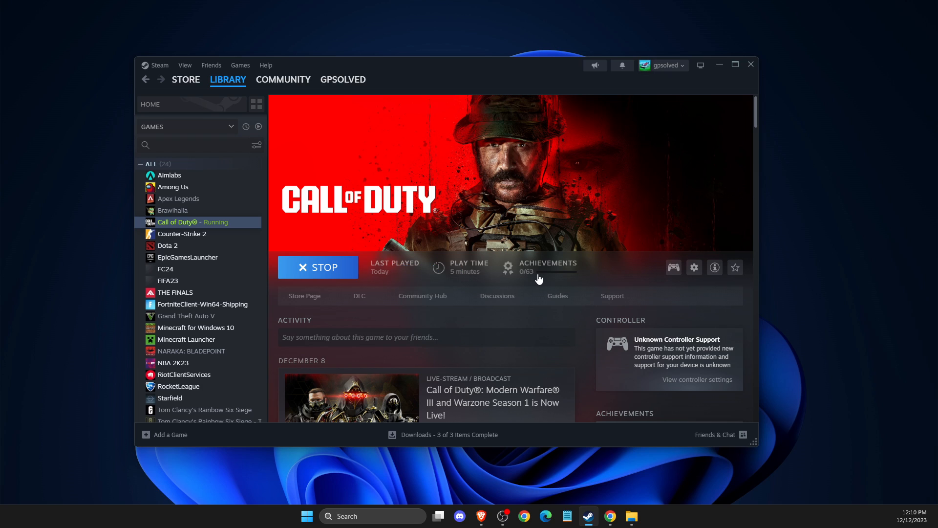